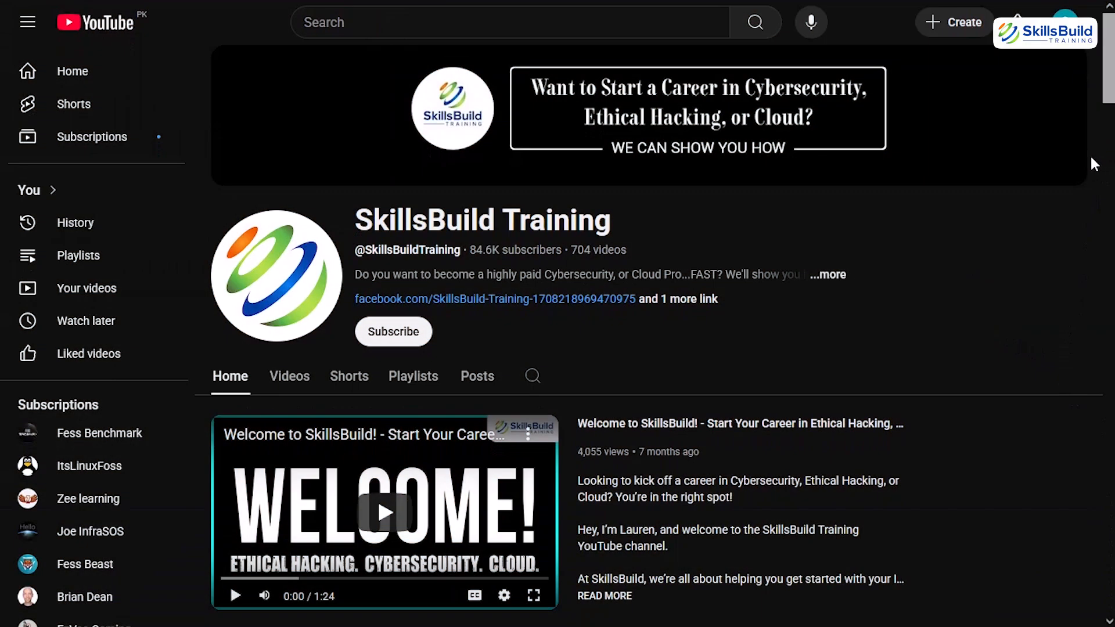
pyautogui.moveTo(389, 335)
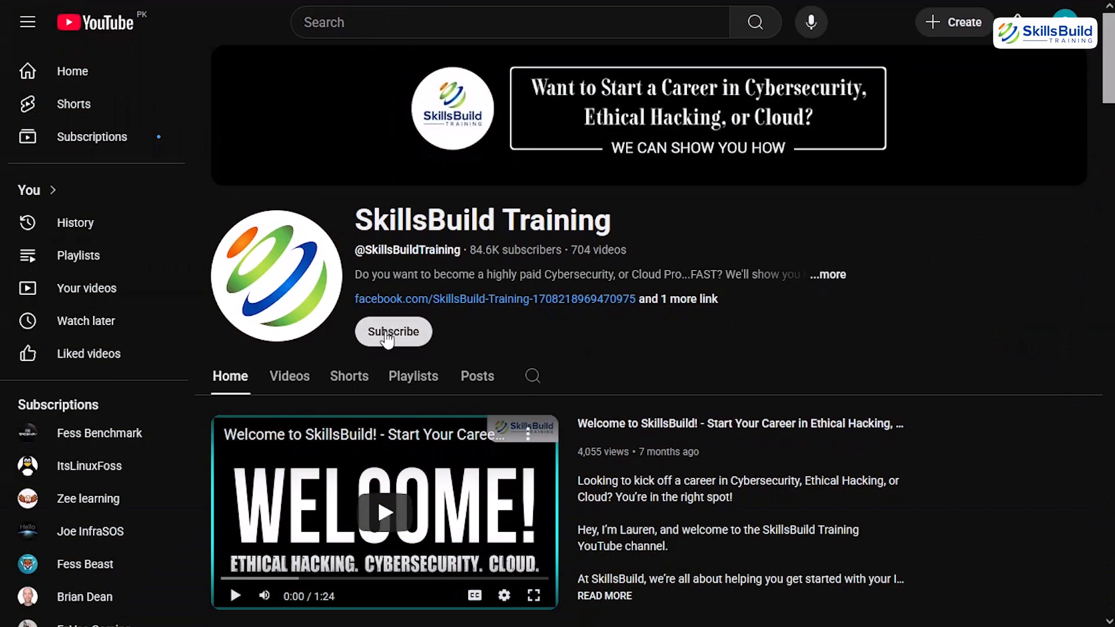
# - Subscribe to SkillsBuild Training and set its bell notifications to All
pyautogui.click(393, 332)
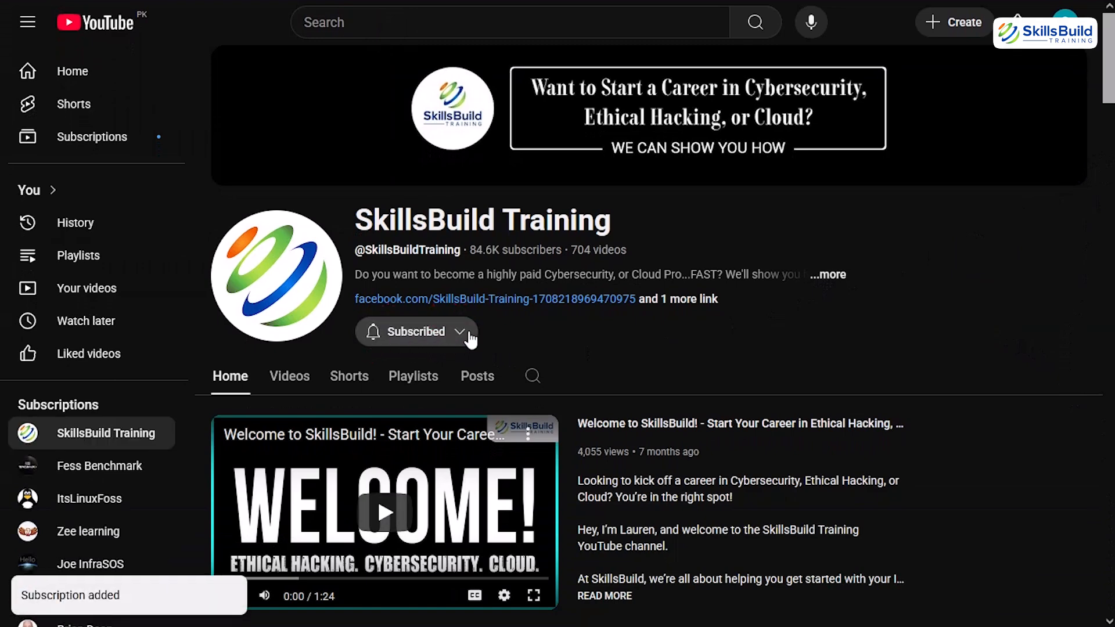
pyautogui.click(460, 333)
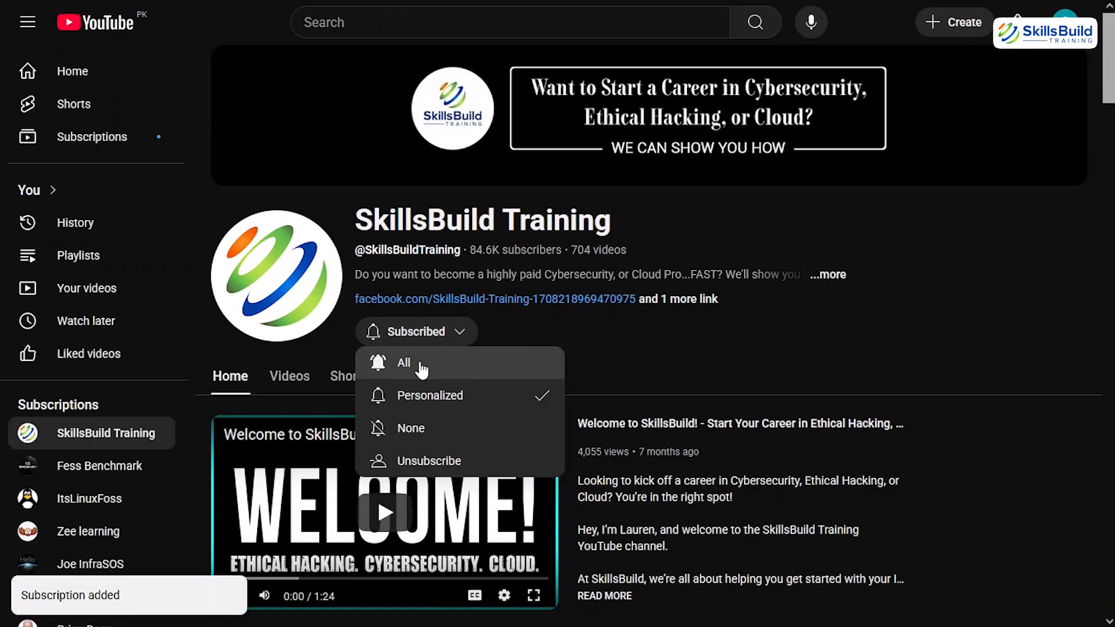
pyautogui.moveTo(493, 371)
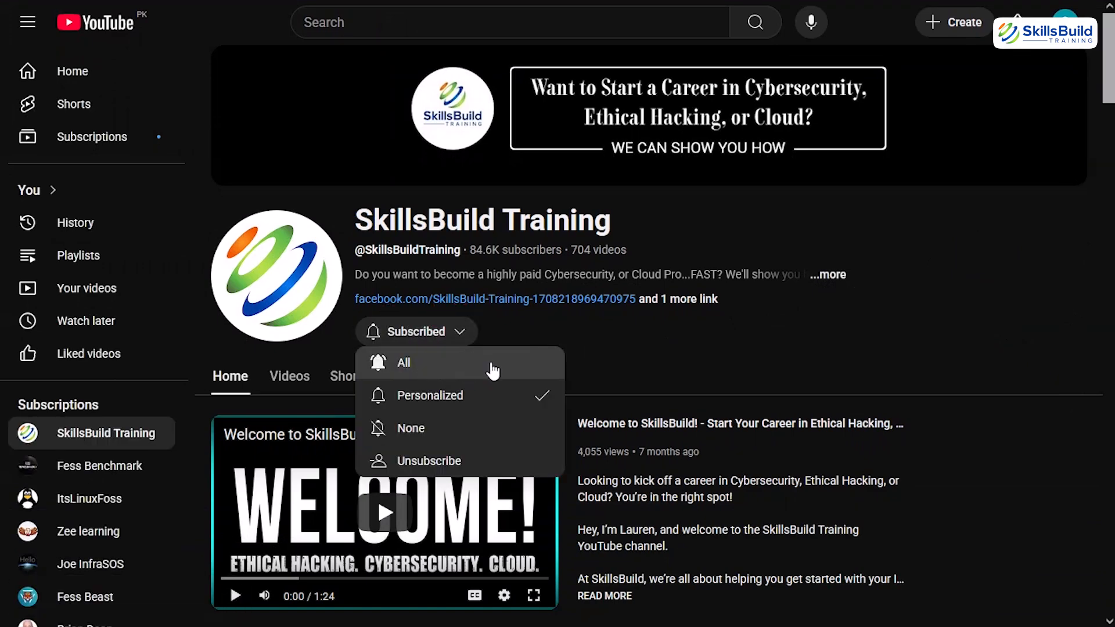
pyautogui.click(404, 362)
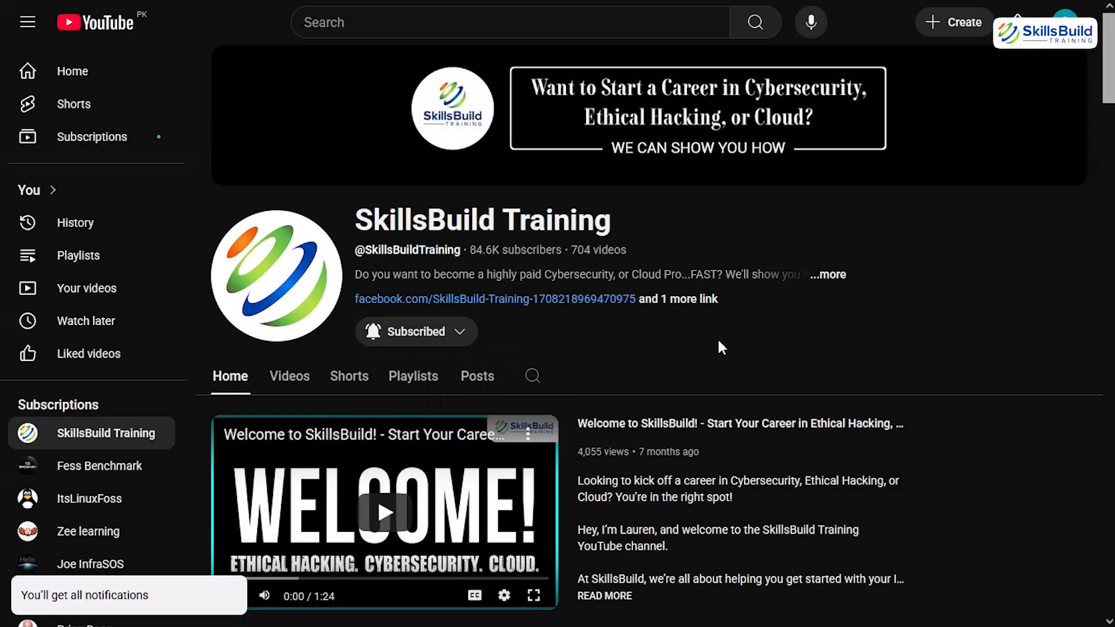
pyautogui.scroll(-3)
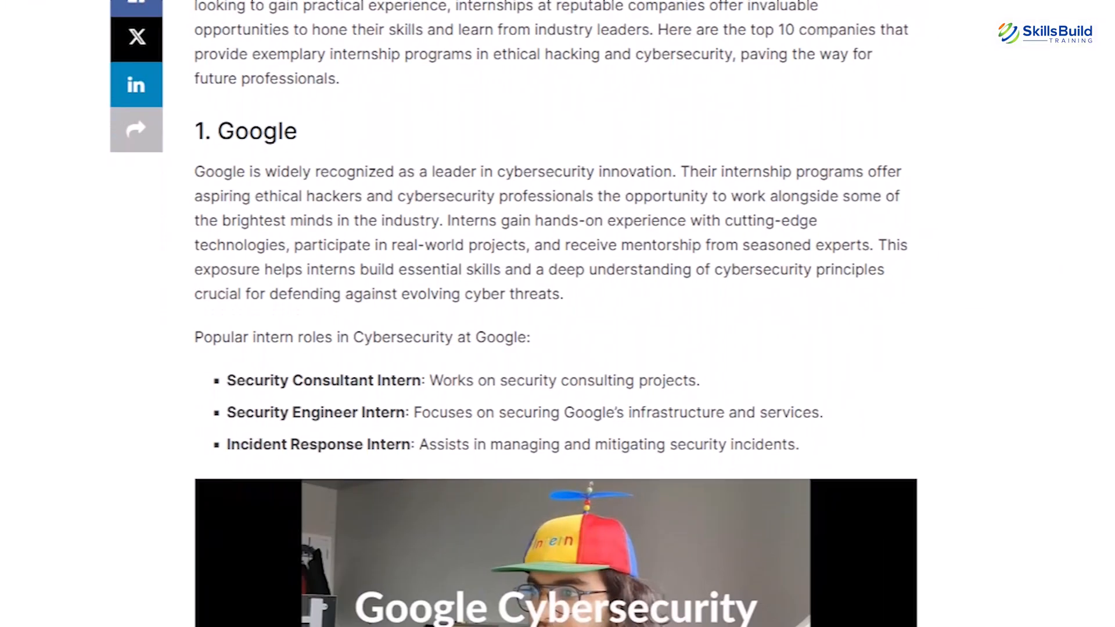
# - Scroll through the internships article from the Google section down to Facebook (Meta)
pyautogui.scroll(-3)
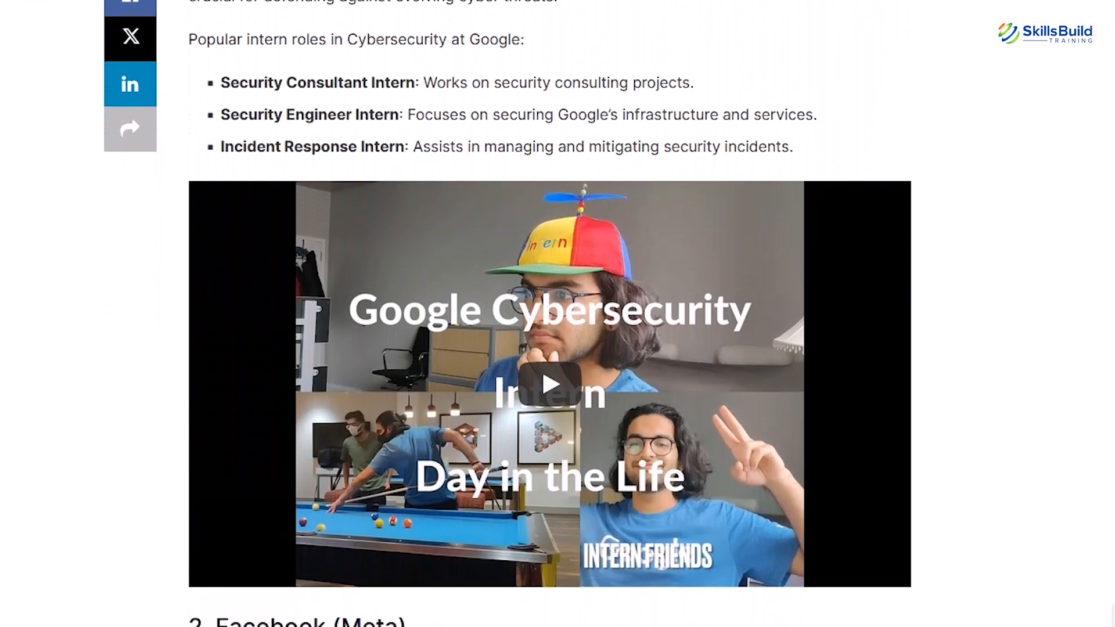
pyautogui.scroll(-3)
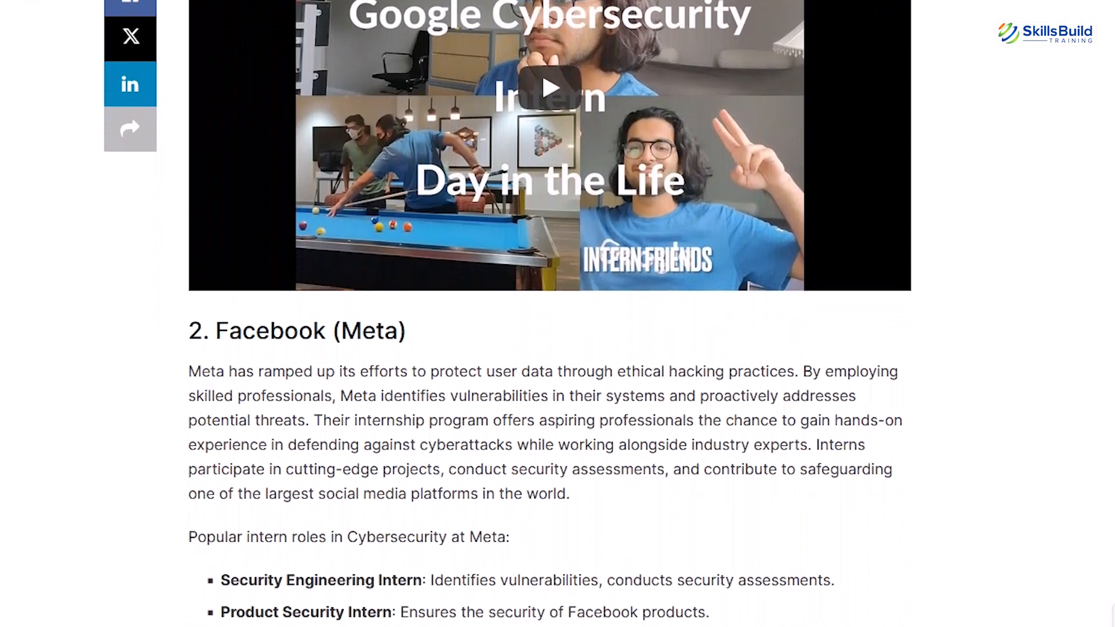
pyautogui.scroll(-3)
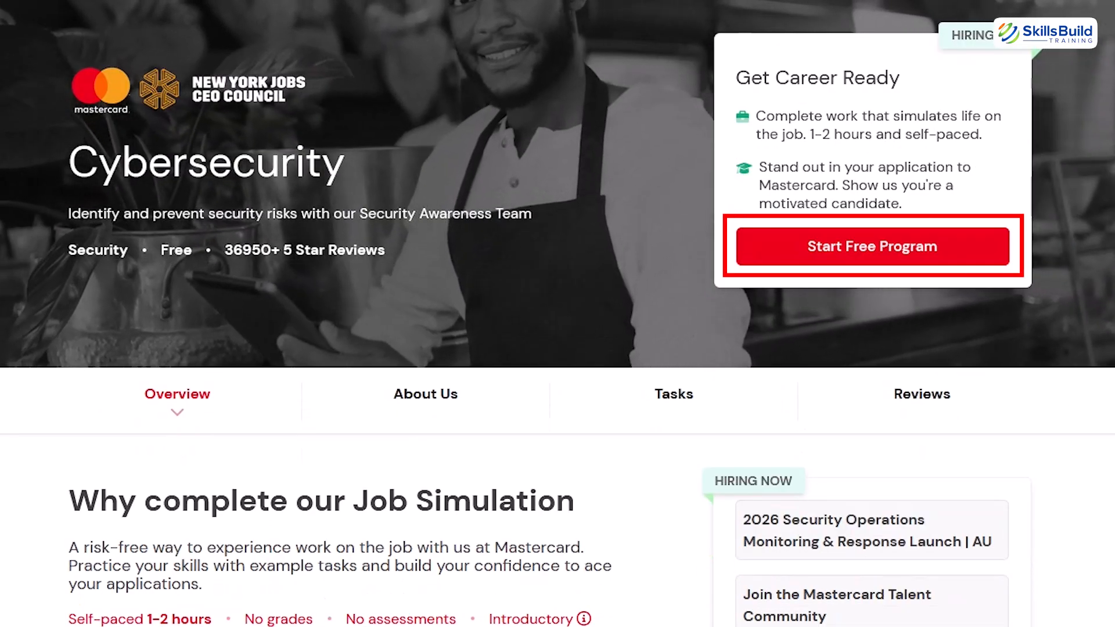
# - Scroll through the Mastercard Cybersecurity job simulation's Overview and skills taught
pyautogui.scroll(-3)
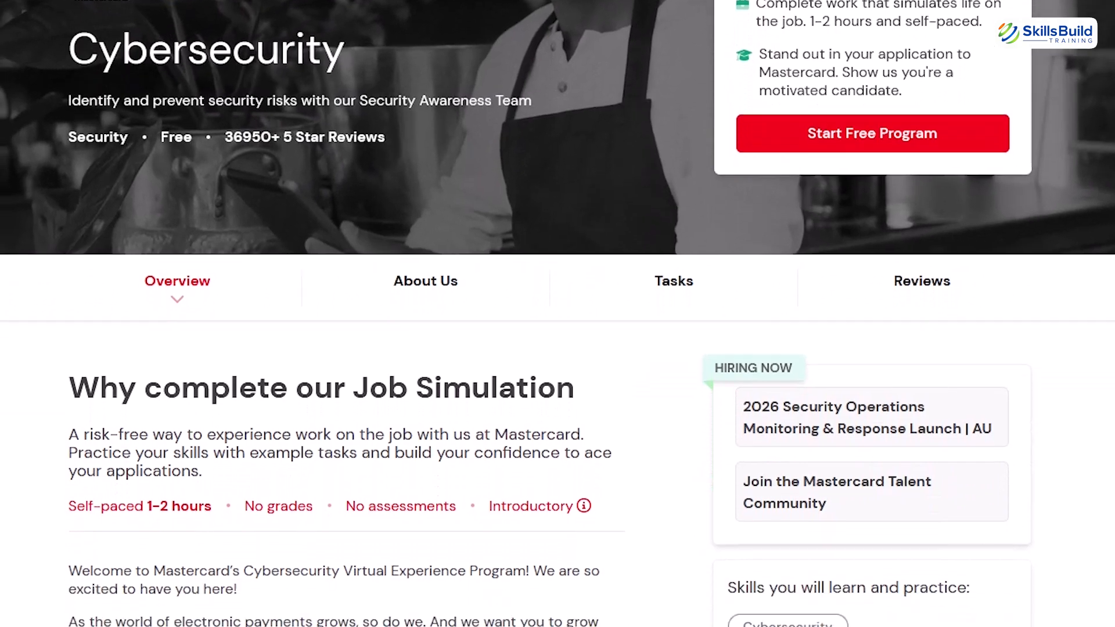
pyautogui.scroll(-3)
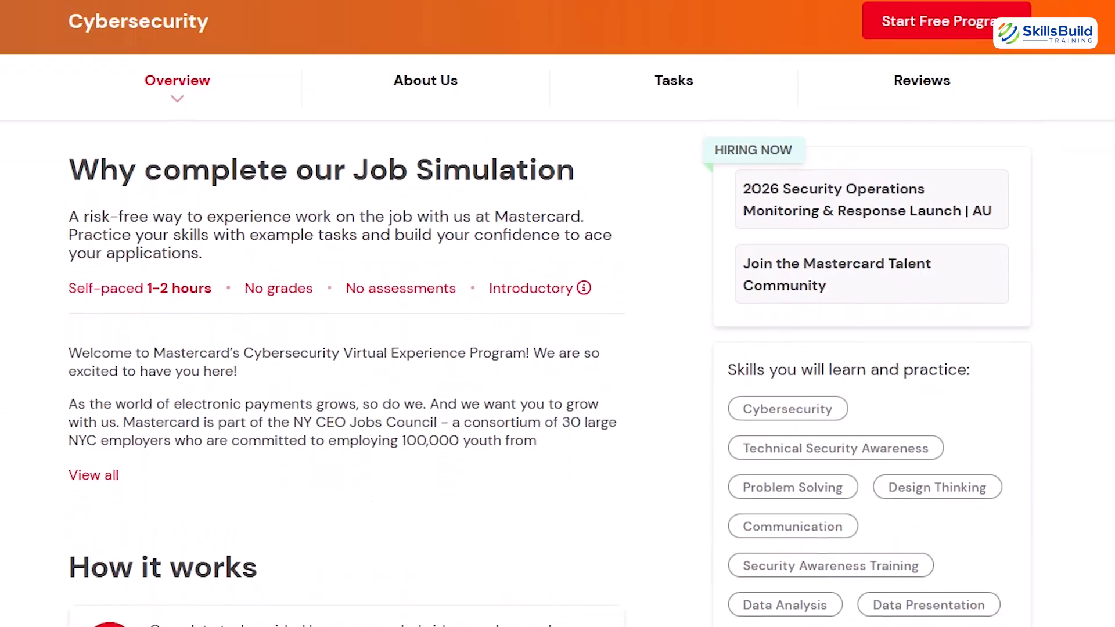
pyautogui.scroll(-3)
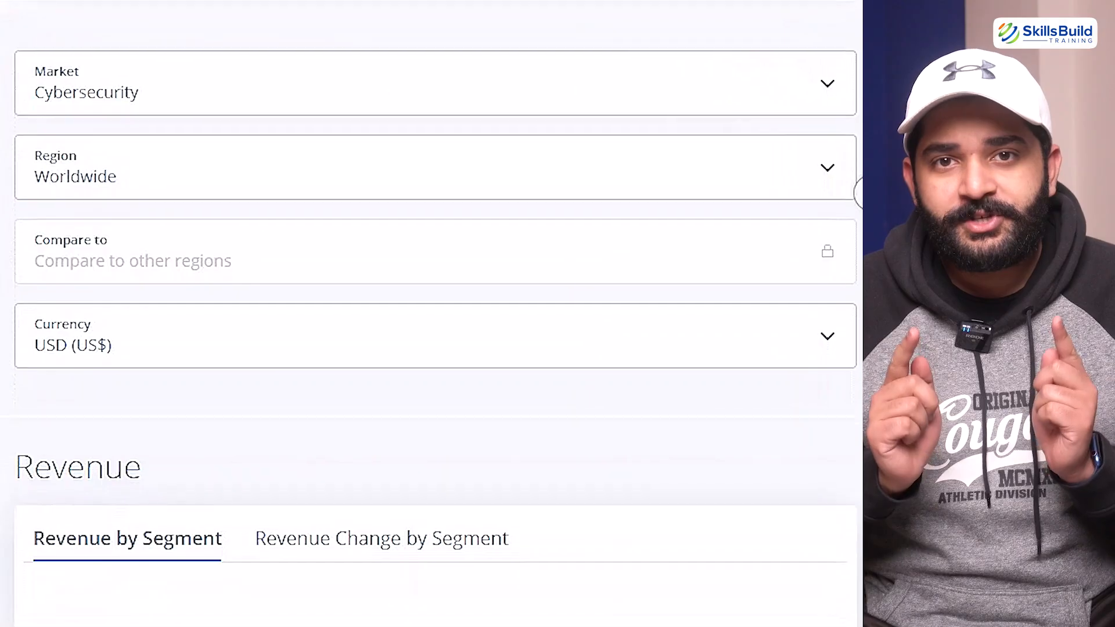
# - Scroll the worldwide USD Cybersecurity market page down to its Revenue figures
pyautogui.scroll(-3)
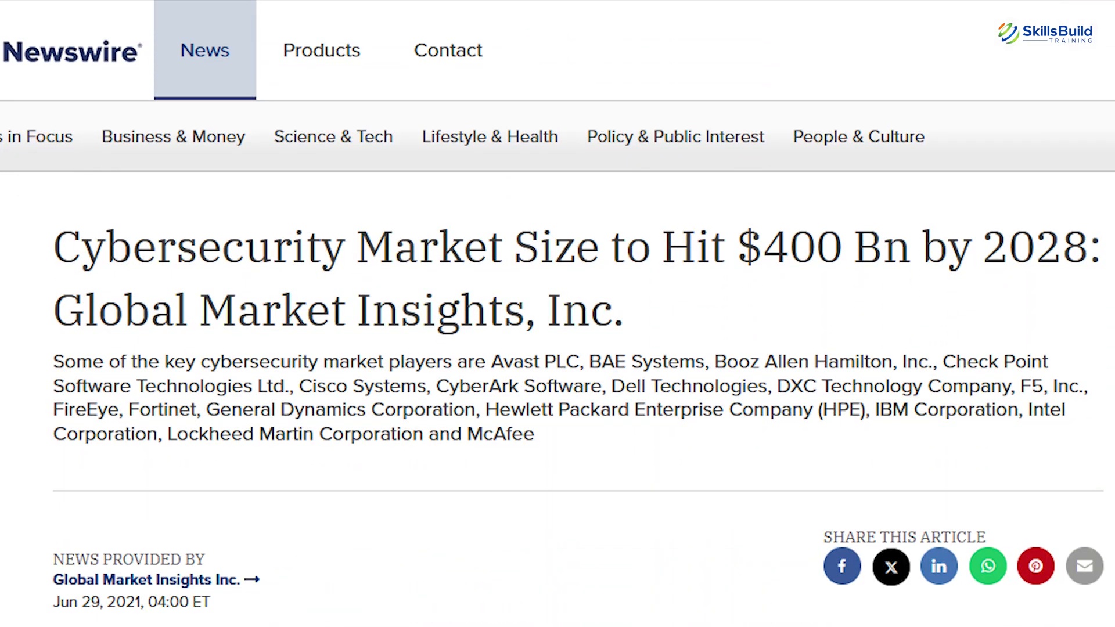
# - Highlight the $400 Bn by 2028 market-size figure in the press release headline
pyautogui.moveTo(654, 231); pyautogui.dragTo(921, 270)
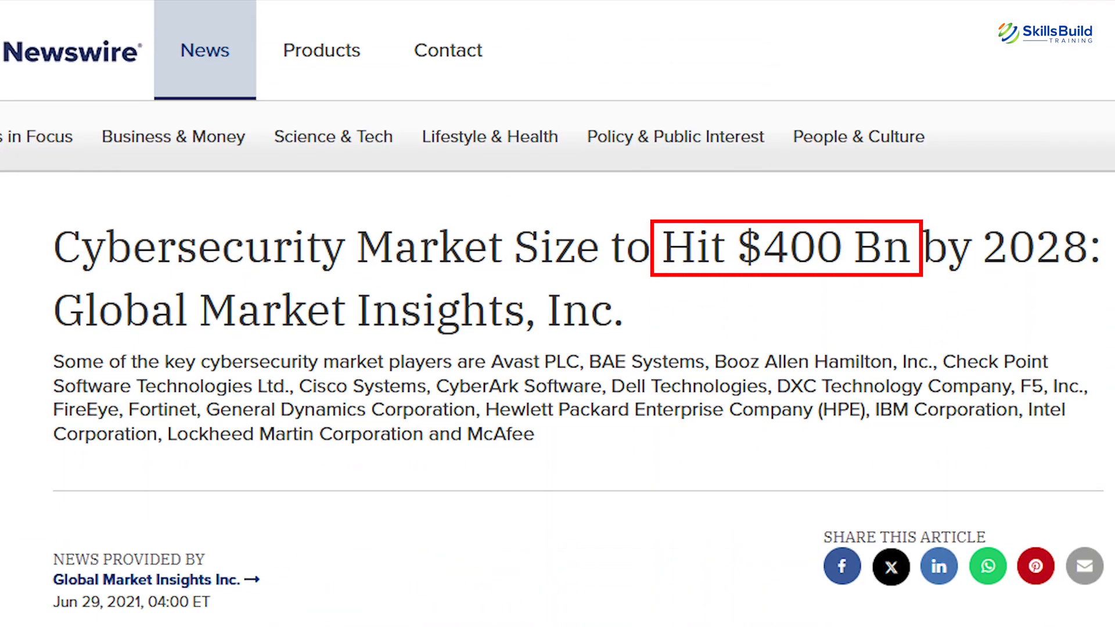